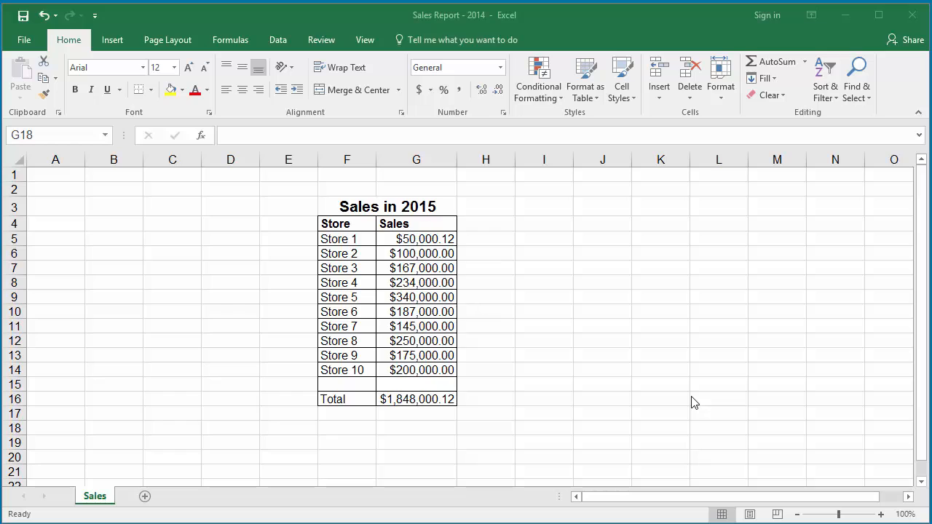
mouse_move(690, 388)
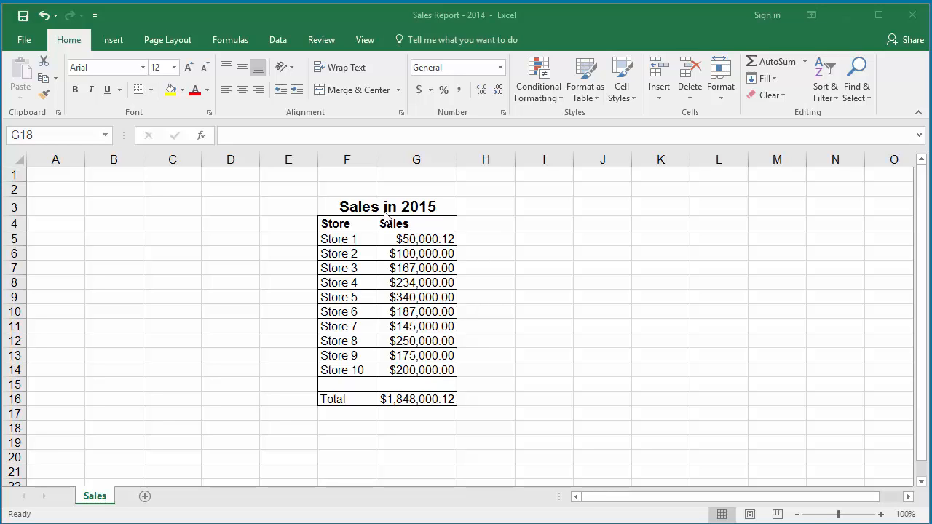
mouse_move(433, 213)
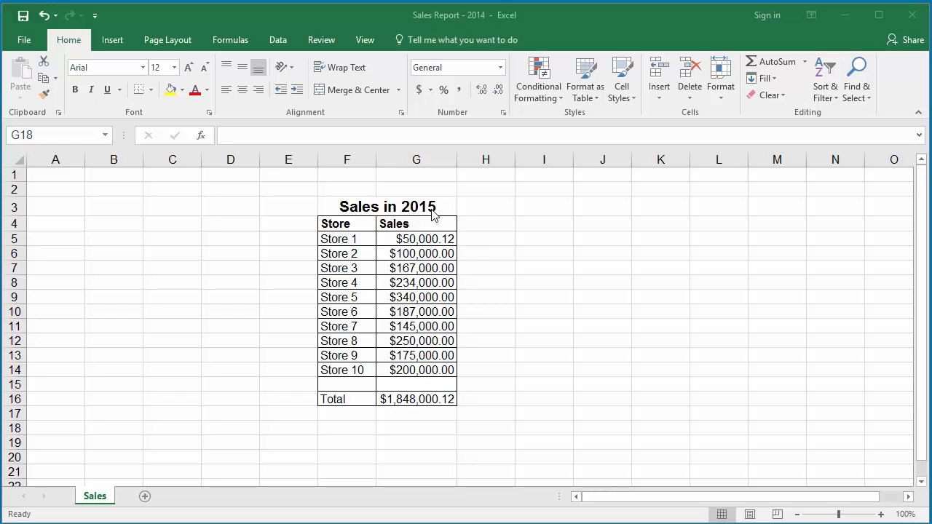
- Type ="The total sales of the year "&G into G18 to begin the sentence formula
left_click(417, 428)
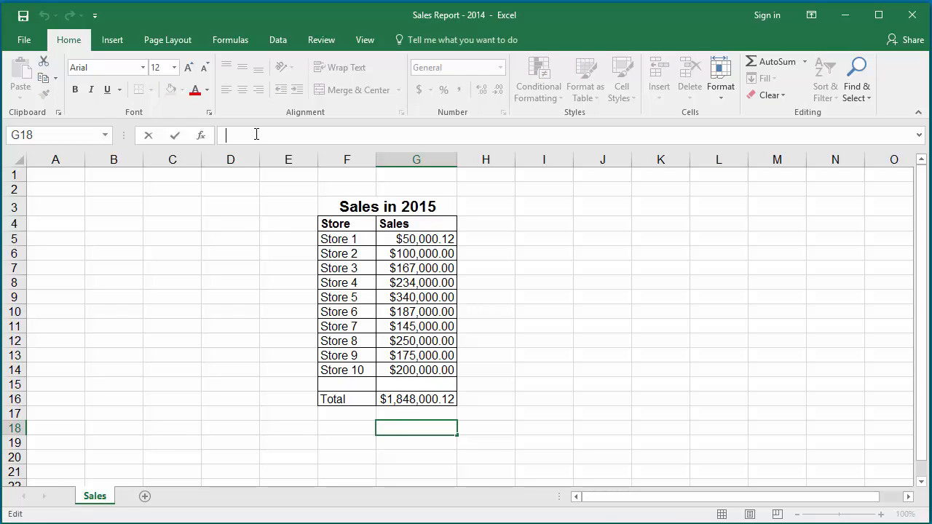
type("=")
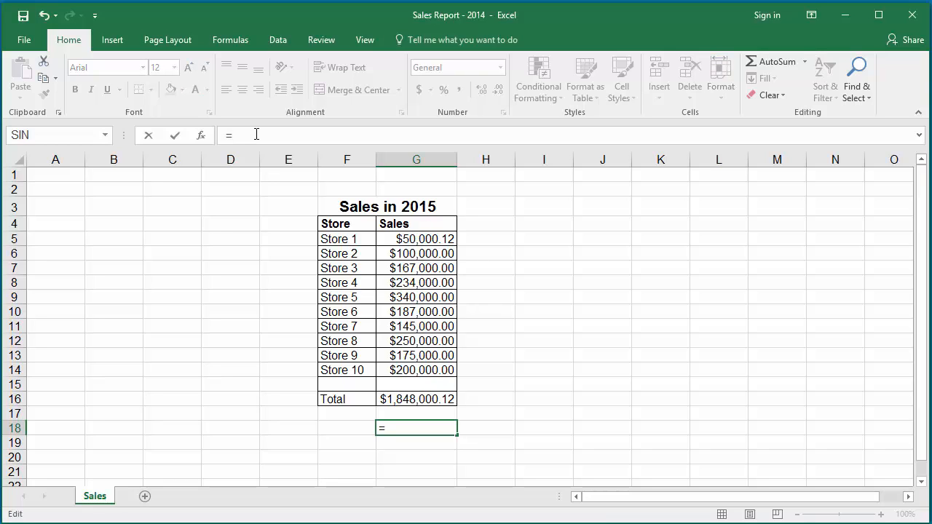
type("\"")
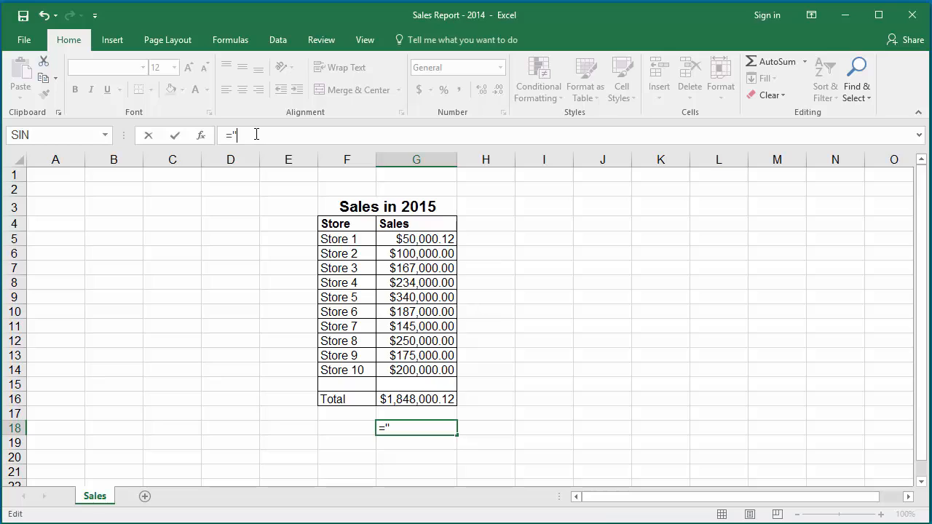
type("The")
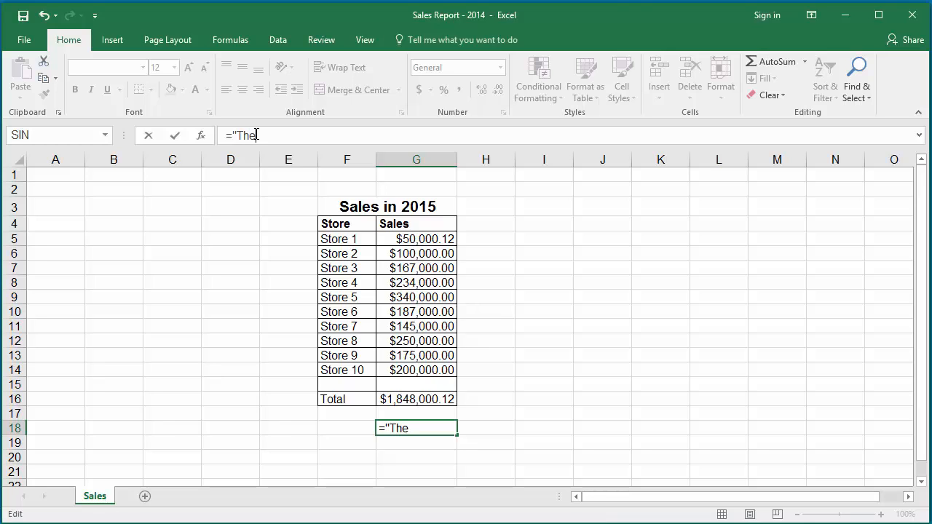
type("tota")
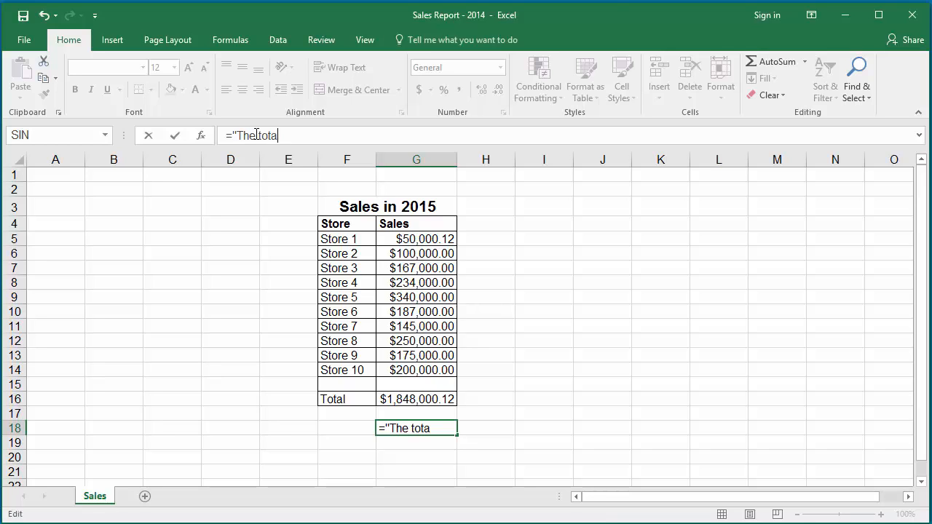
type("sal")
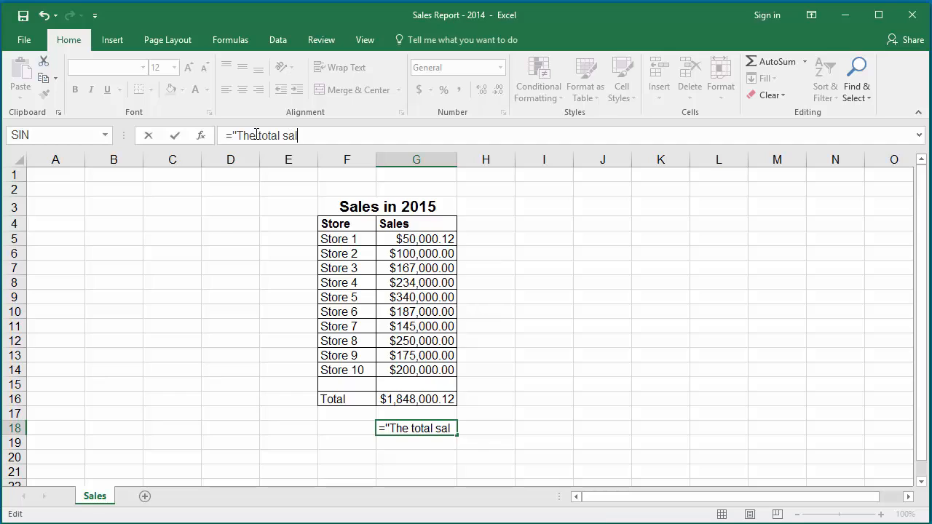
type("es")
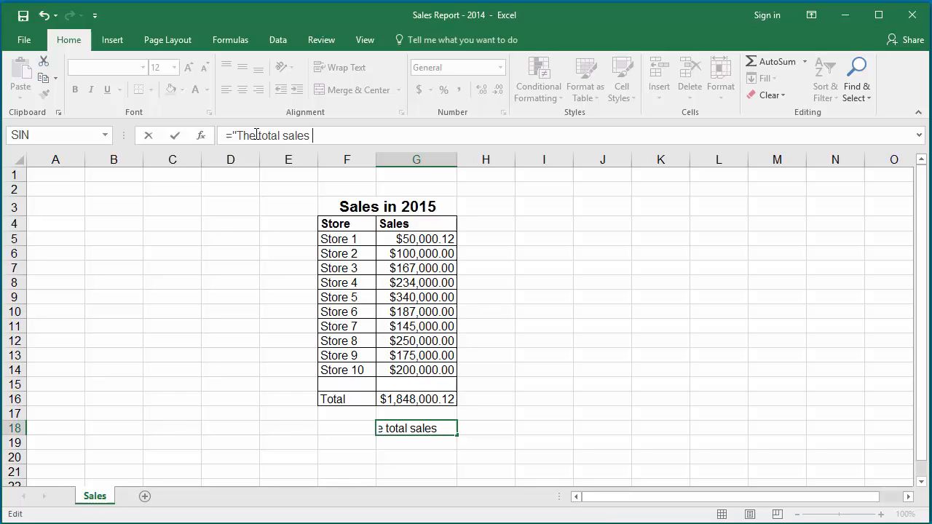
type("of th")
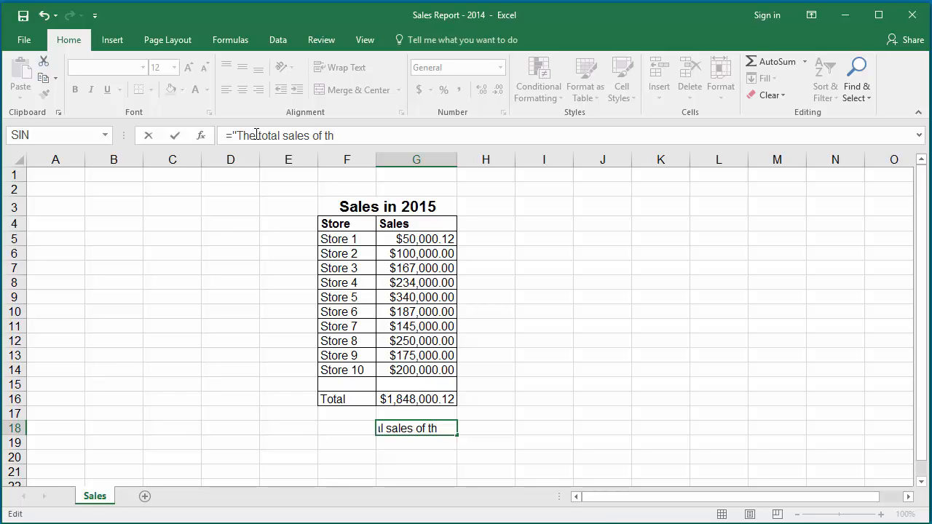
type("e")
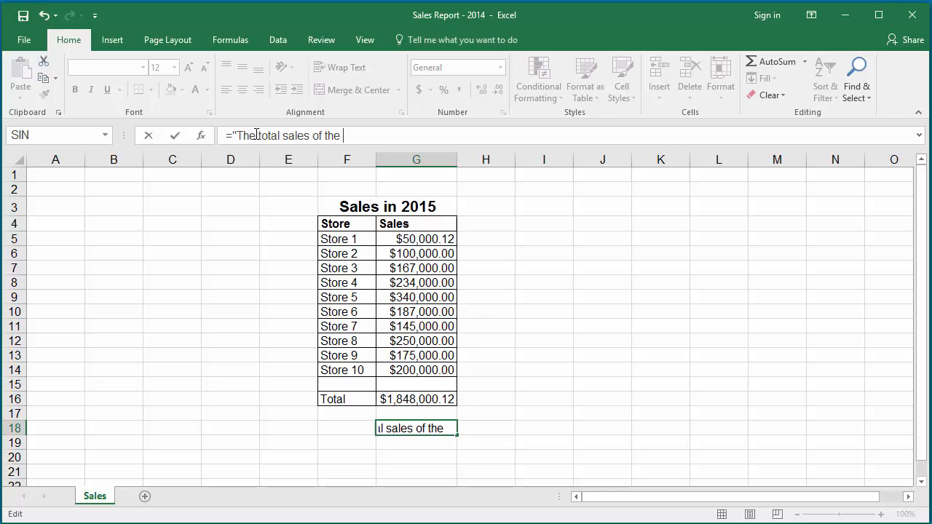
type("ye")
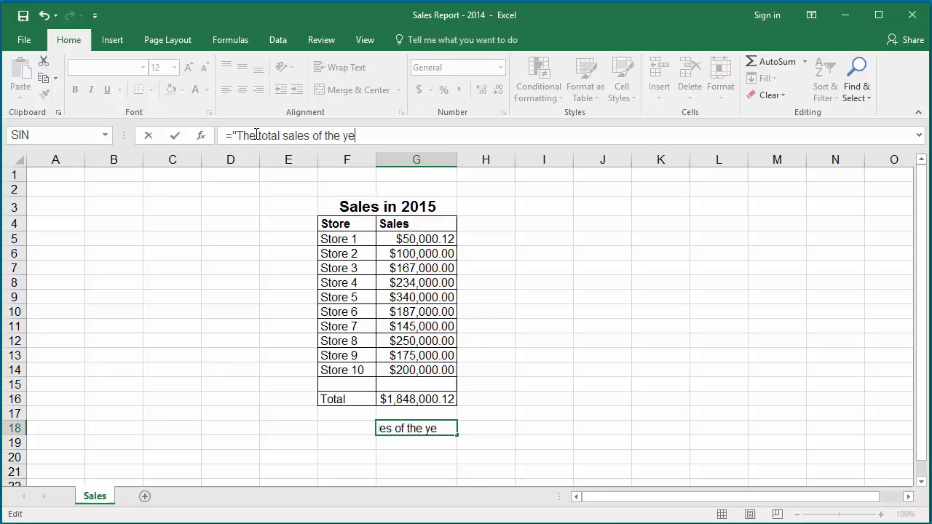
type("ar")
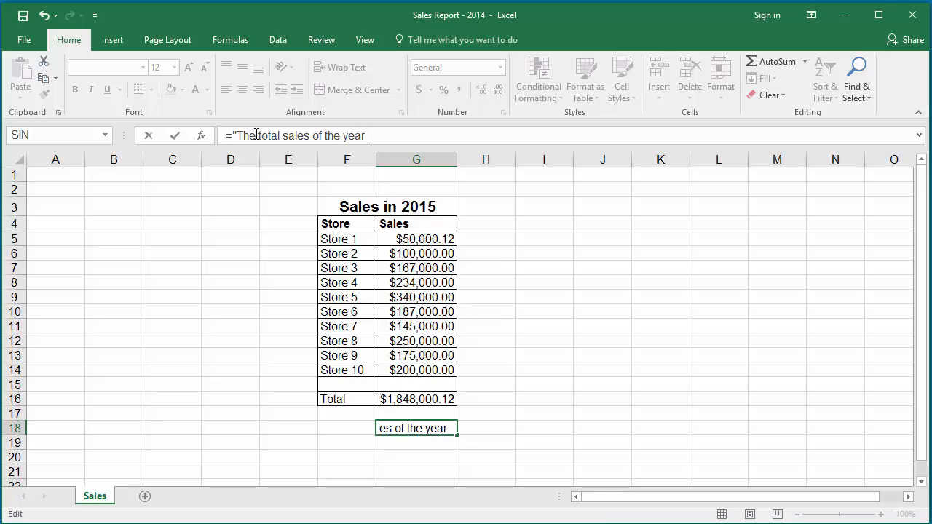
type("\"")
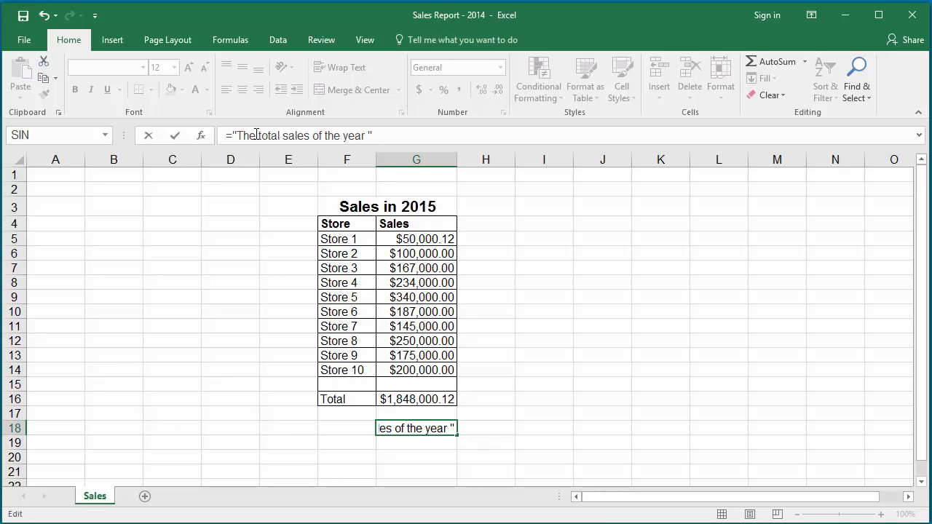
type("&G")
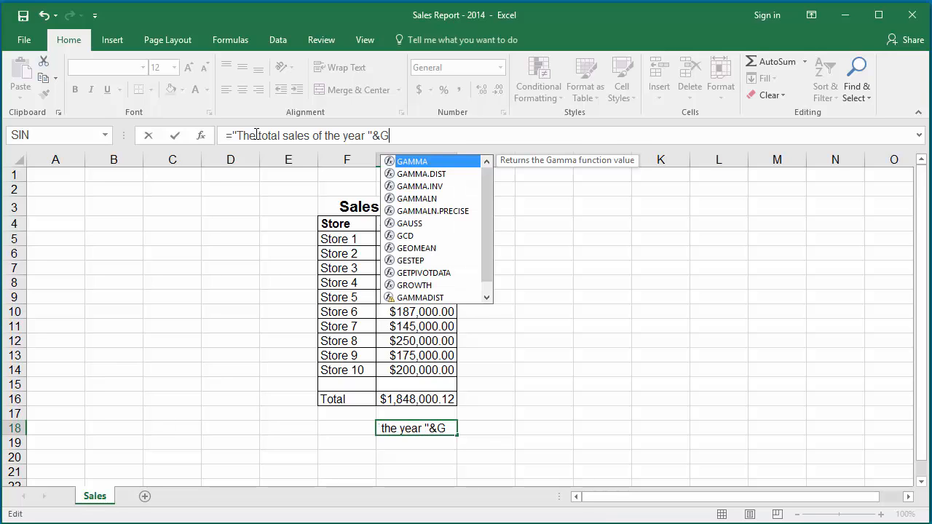
- Point G18's formula at the total in G16 to show 1848000.12 unformatted
left_click(417, 399)
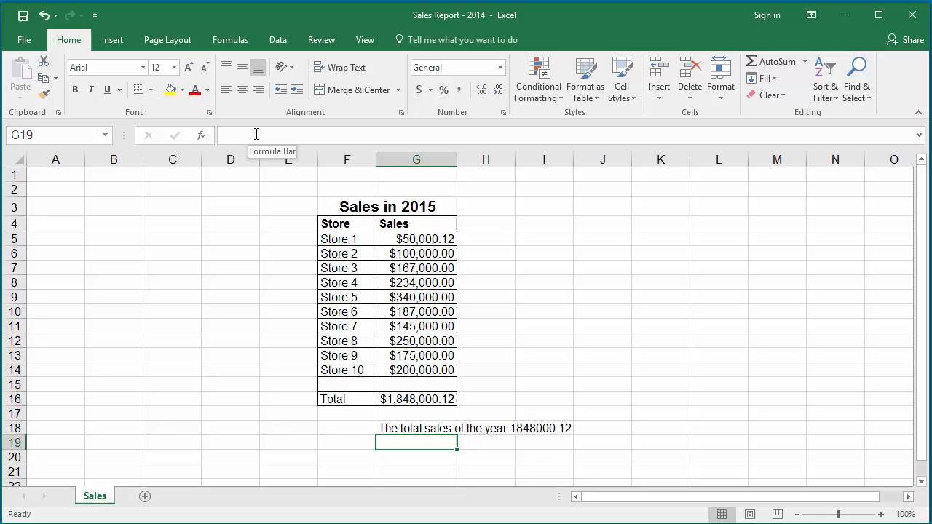
mouse_move(385, 423)
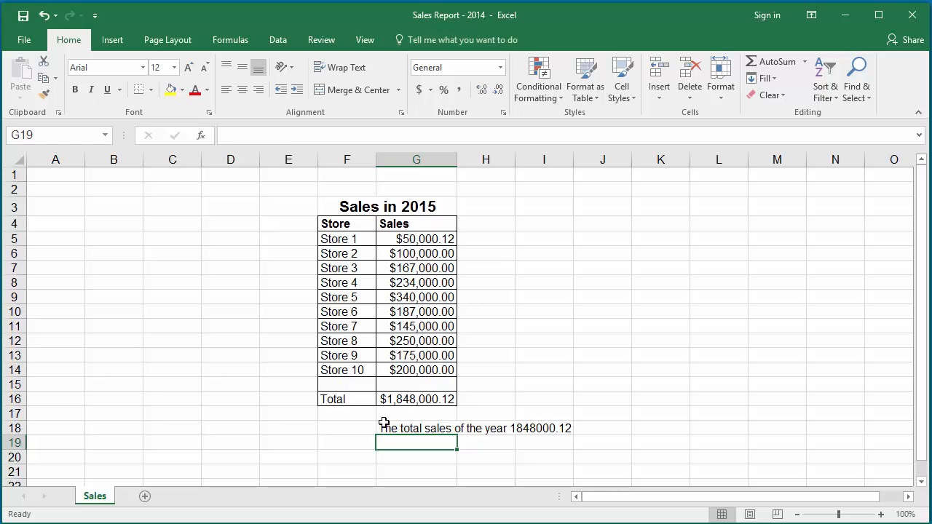
- Edit G18's formula to wrap G16 in TEXT(G16," ahead of the format code
left_click(417, 428)
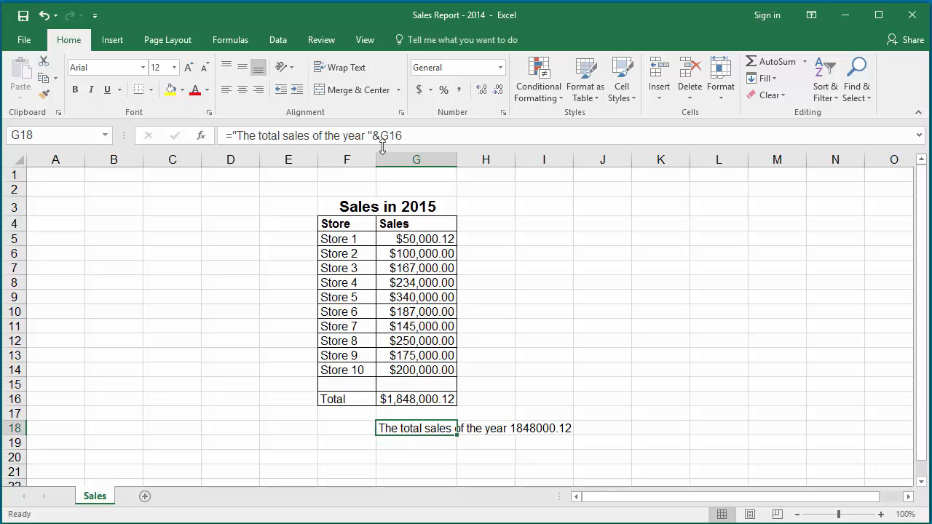
double_click(416, 428)
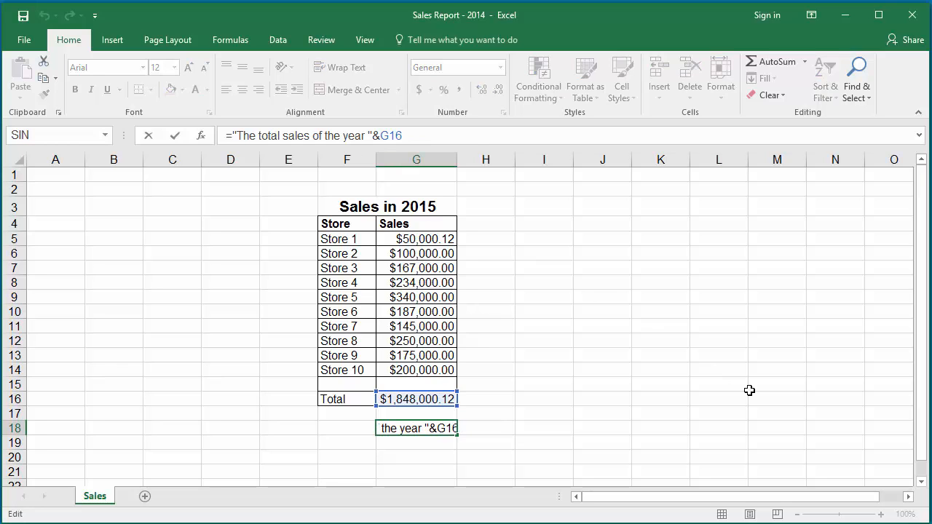
type("TEXT(")
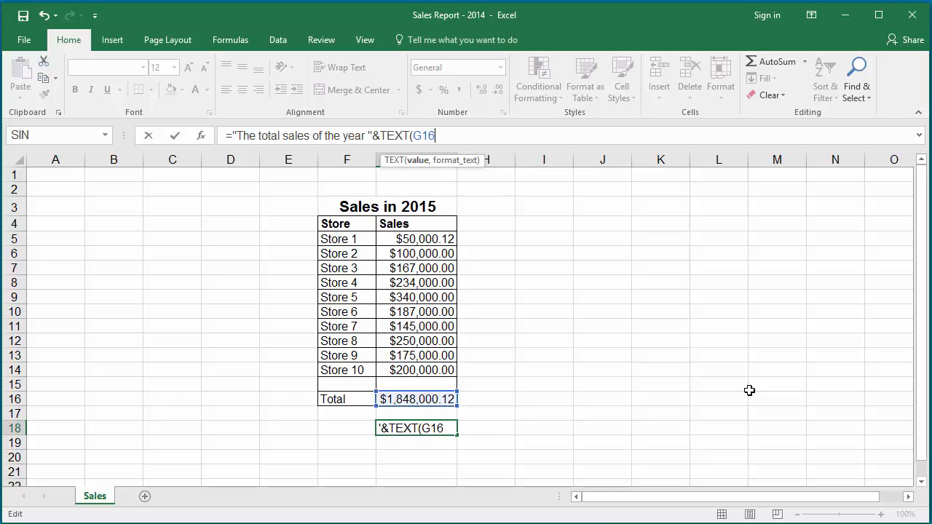
type(",")
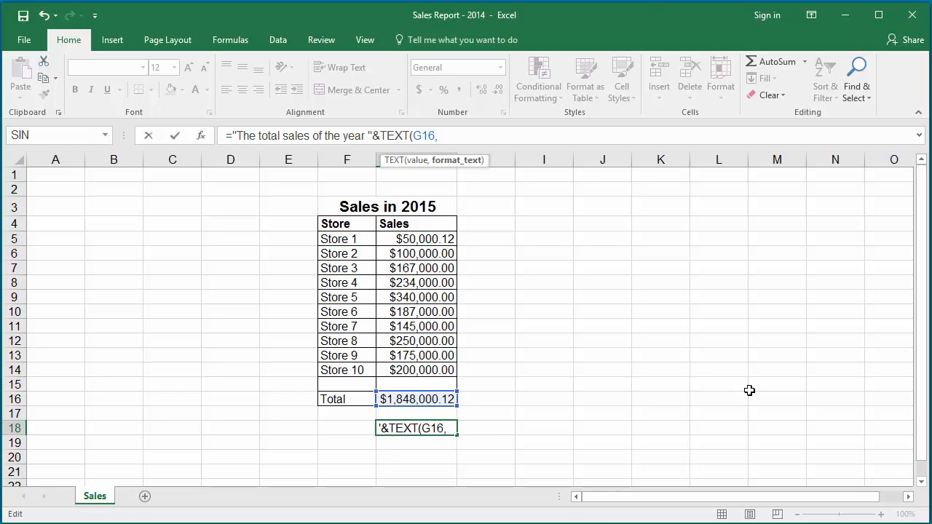
type("\"")
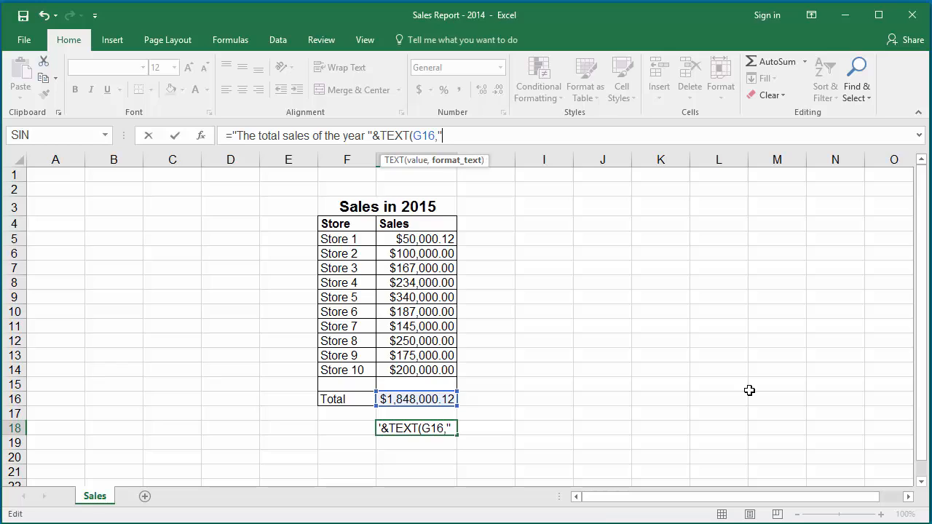
- Finish G18's TEXT format as "$#,###.00" and commit, showing $1,848,000.12
type("$")
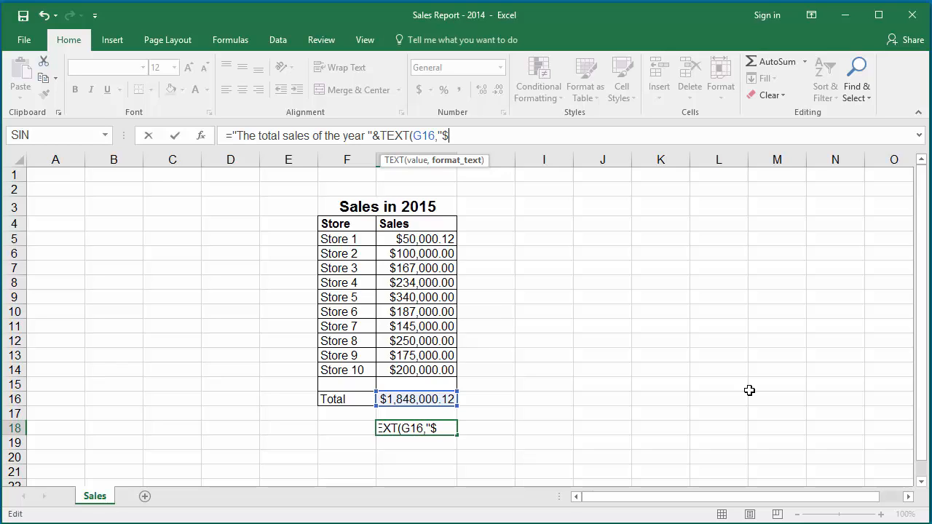
type("#")
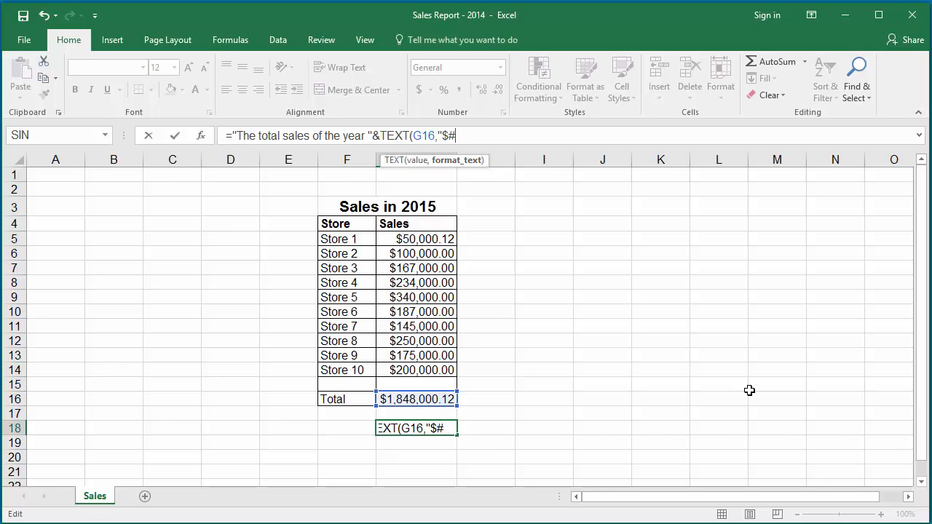
type(",")
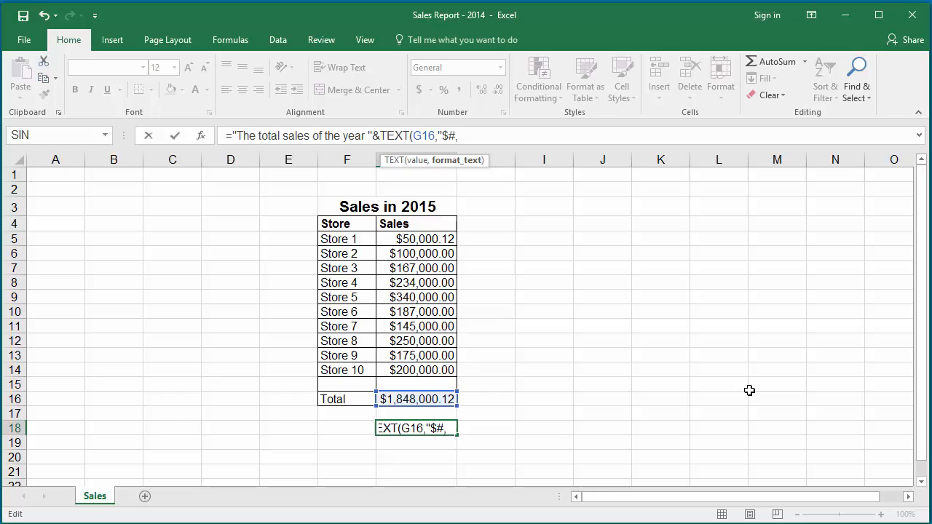
type("###")
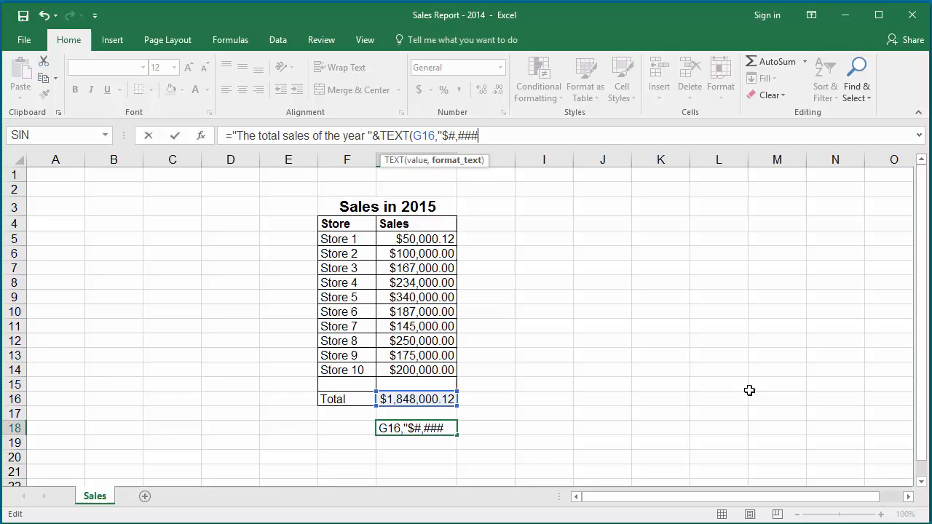
type(".")
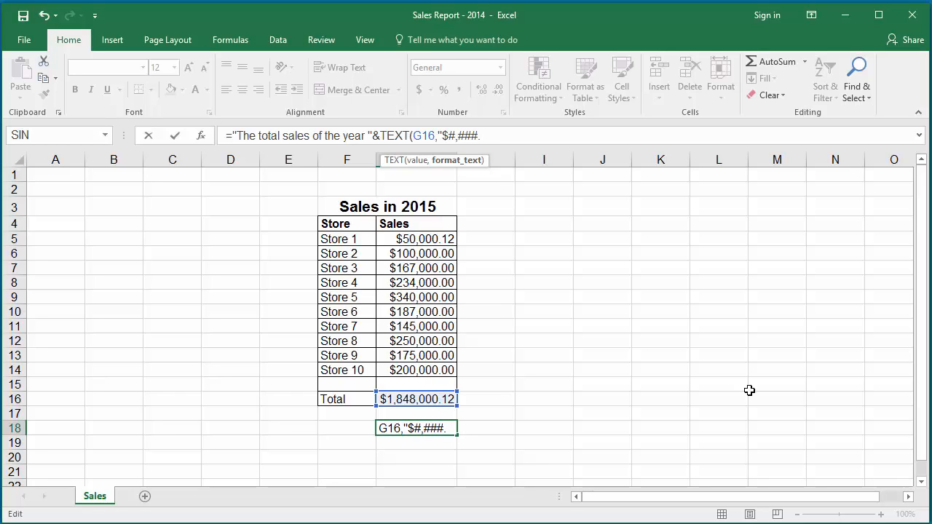
type("00")
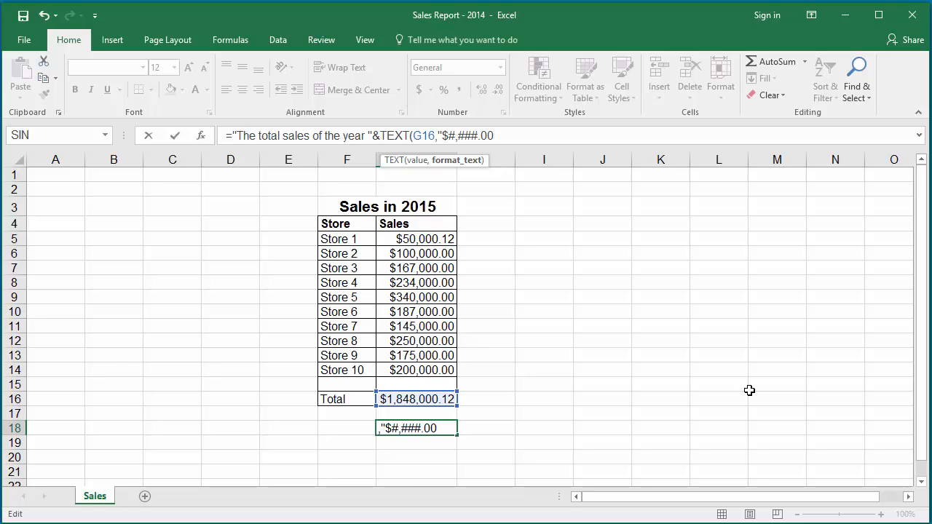
type("\"")
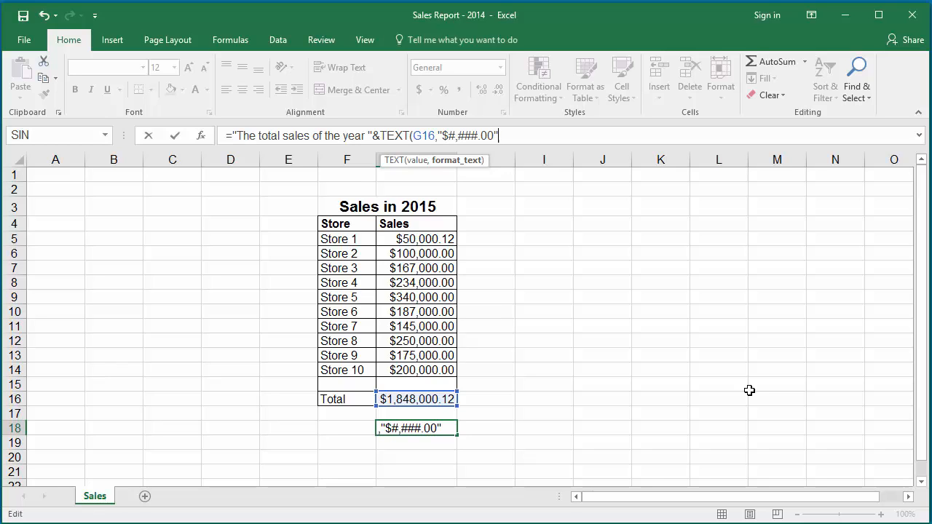
type(")")
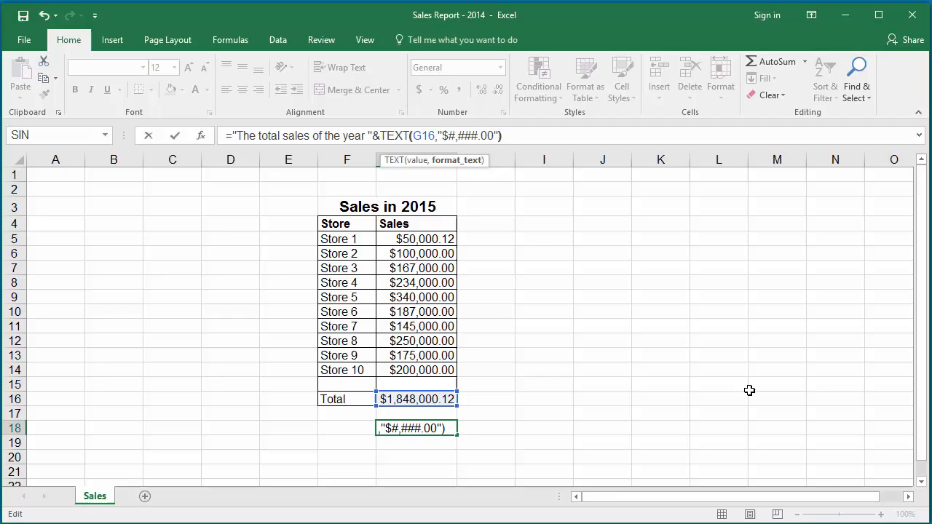
key("Return")
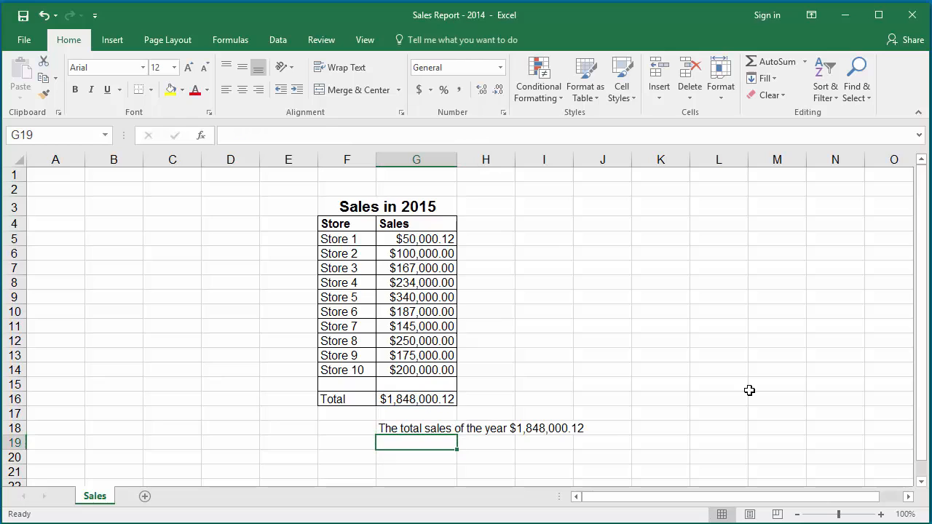
mouse_move(530, 445)
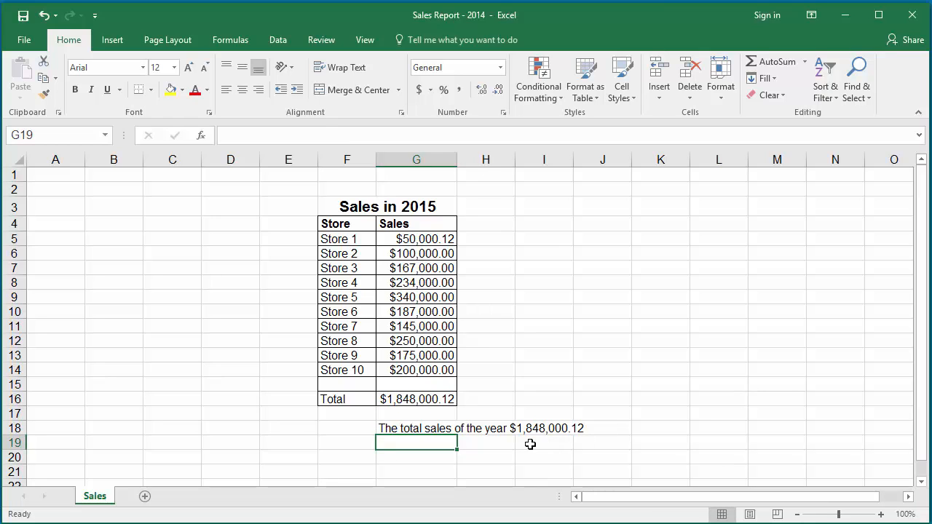
mouse_move(577, 431)
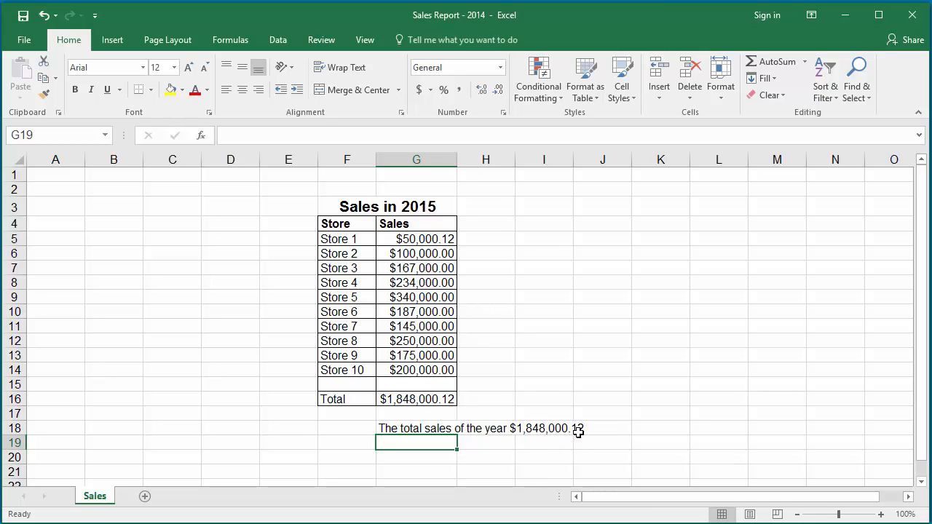
mouse_move(477, 450)
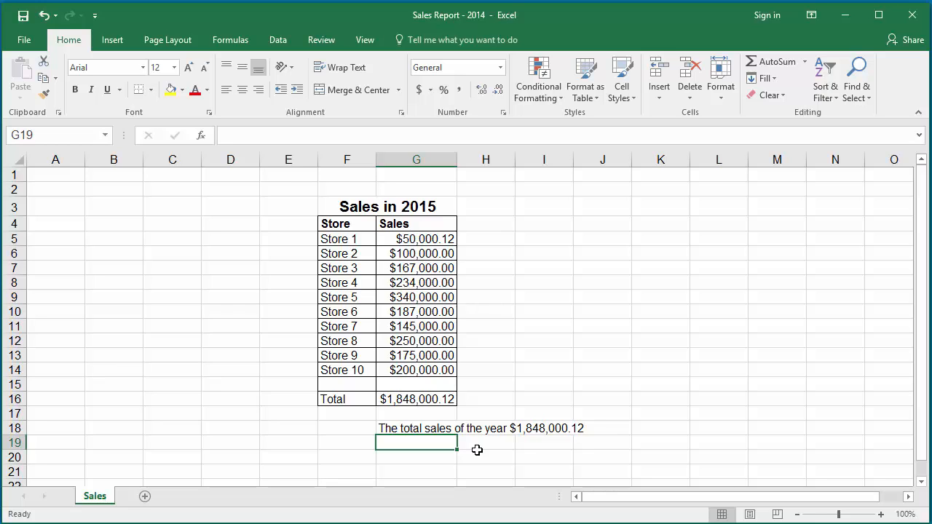
mouse_move(463, 454)
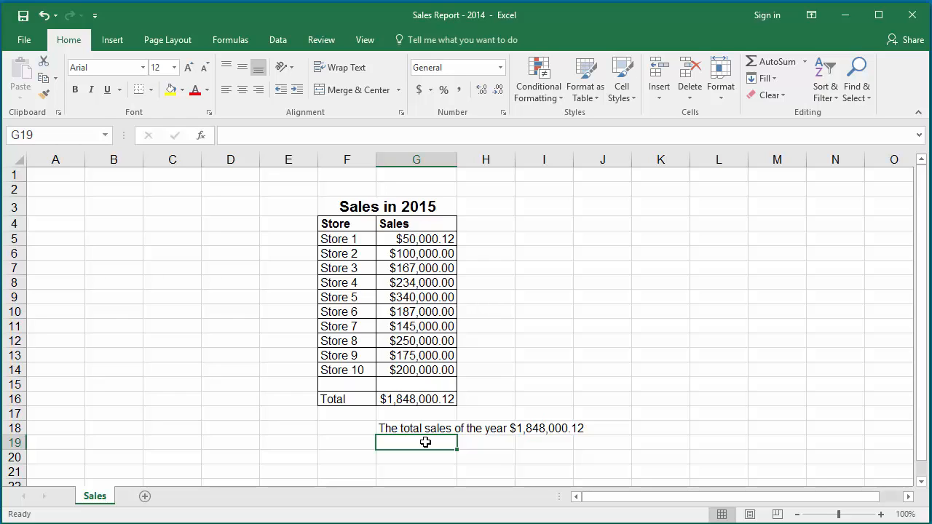
mouse_move(238, 136)
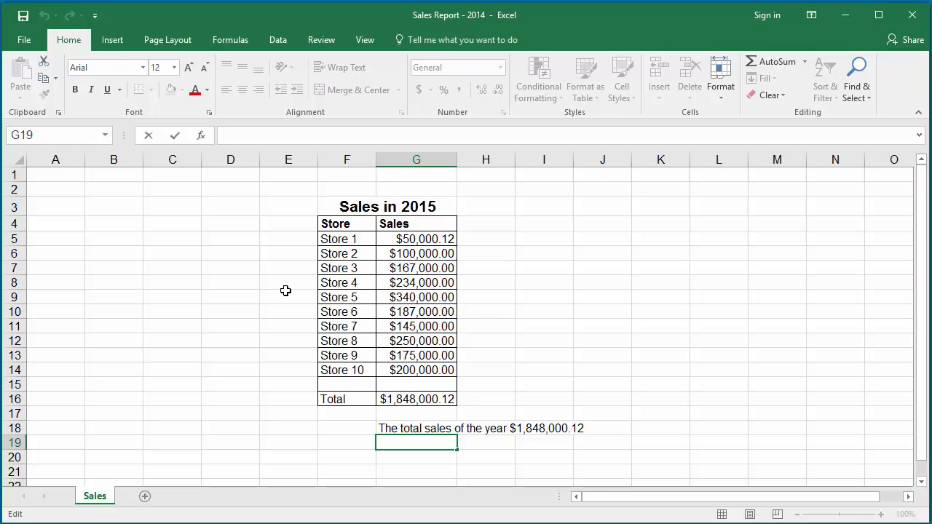
- Type ="The average sales per store is "& into G19 and start TEXT
type("=")
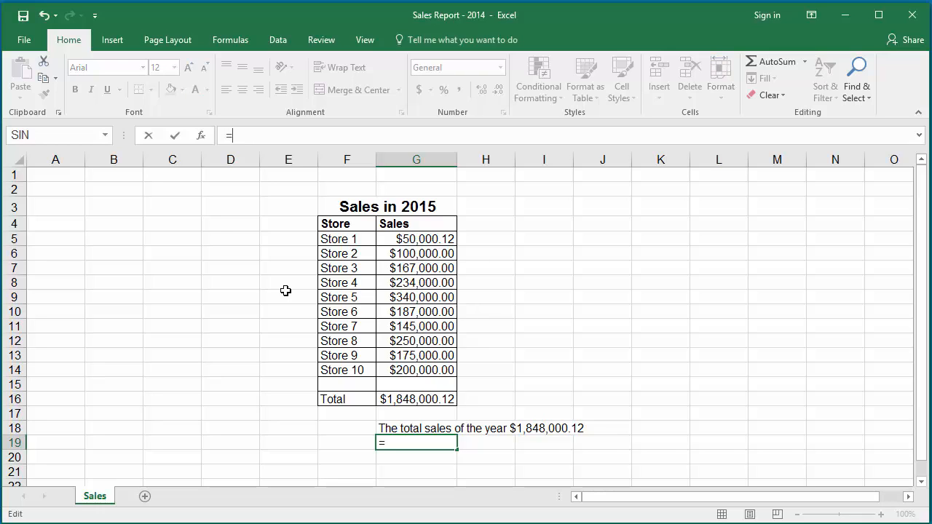
type("\"")
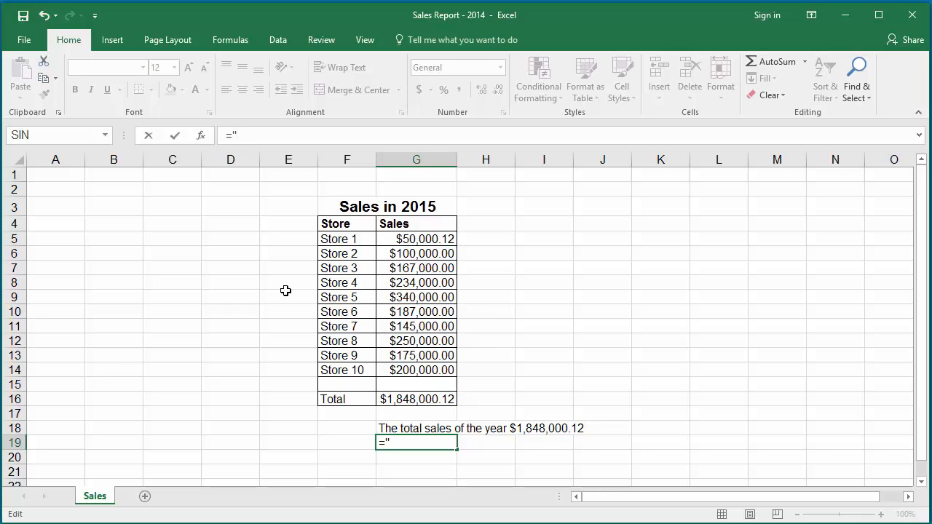
type("The ave")
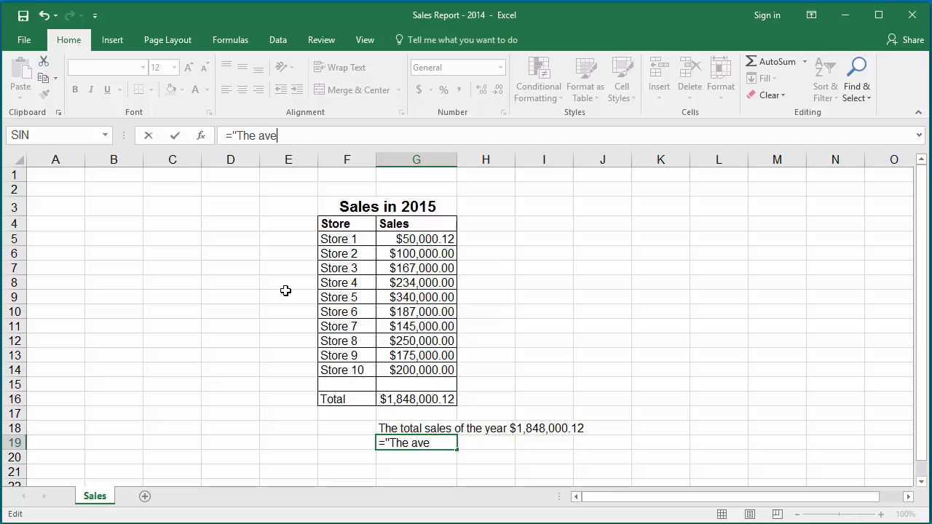
type("rage")
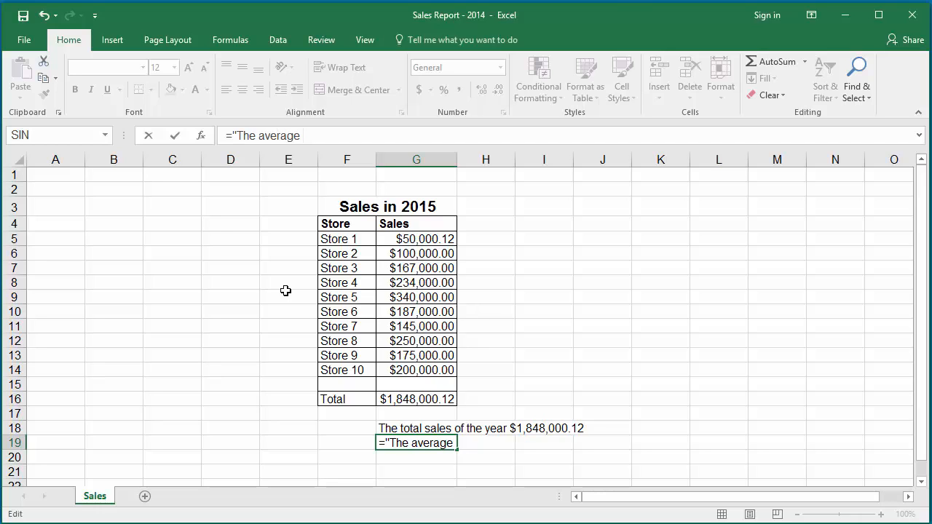
type("s")
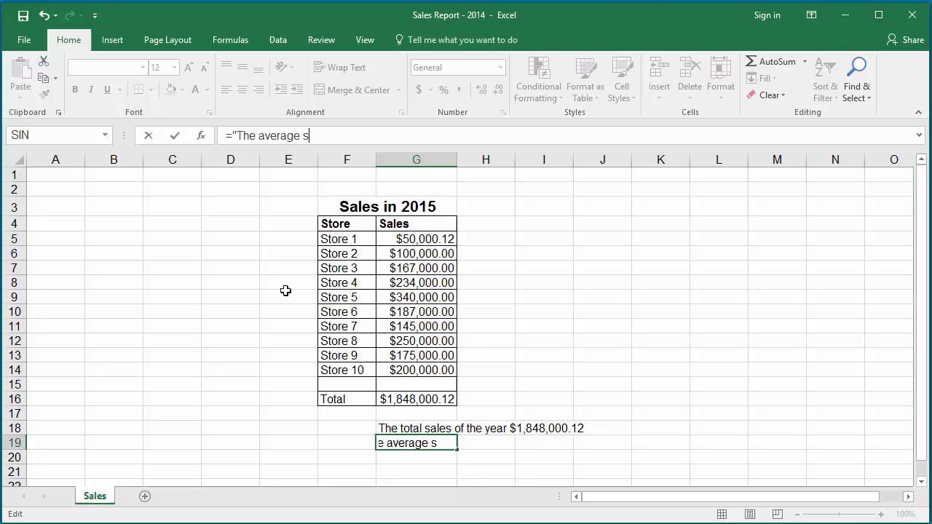
type("ales p")
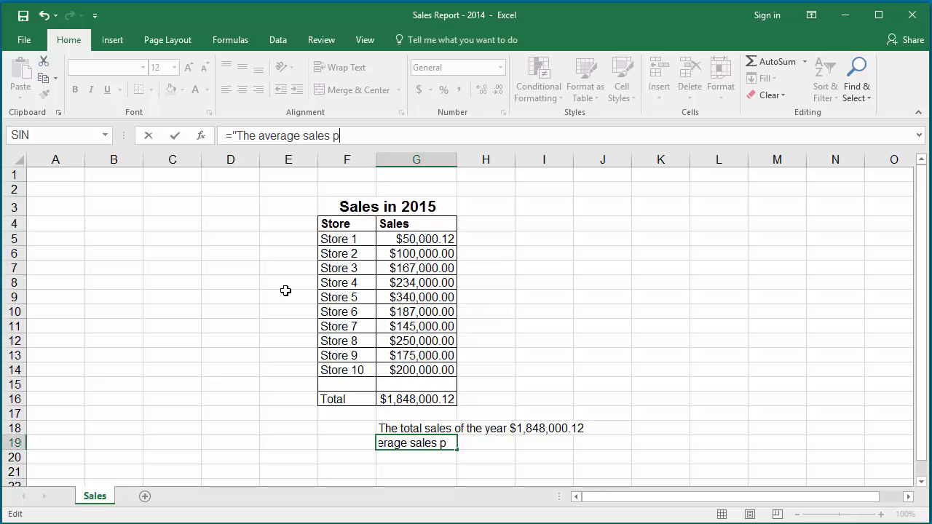
type("er store is")
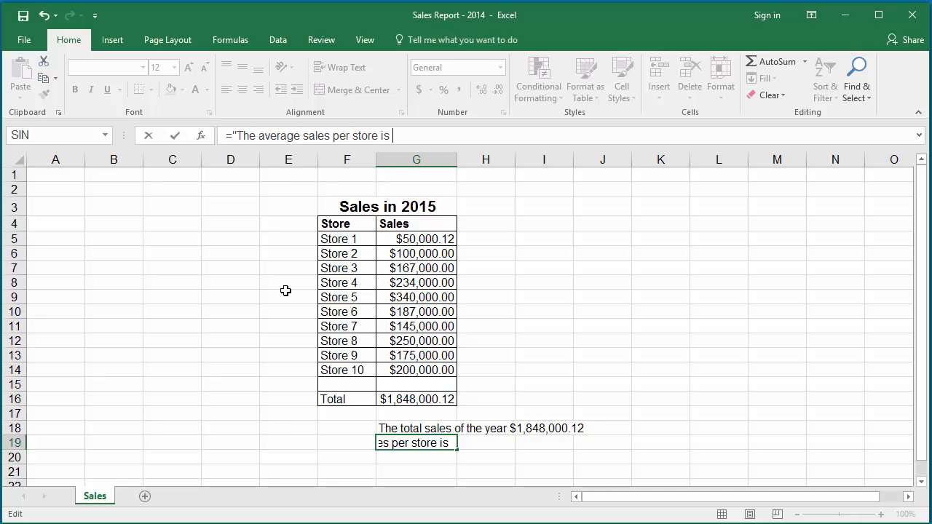
type("\"")
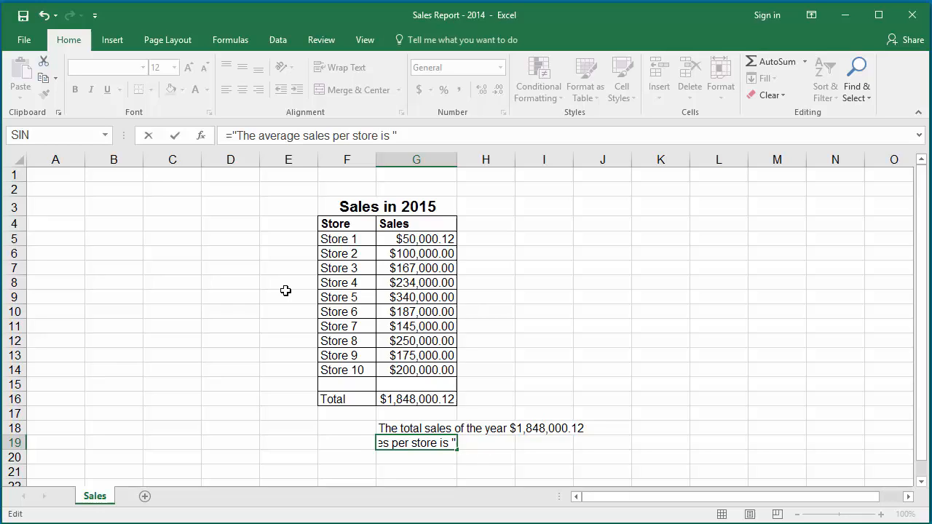
type("&")
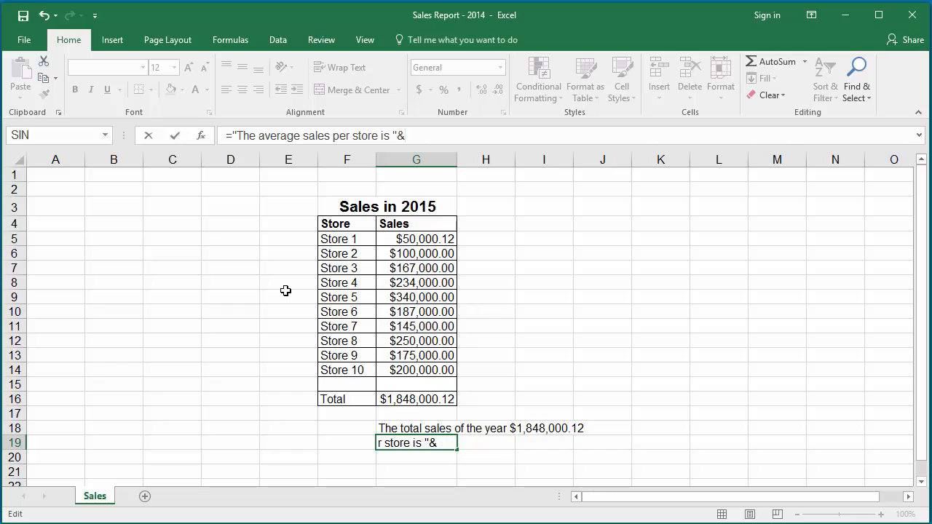
type("TE")
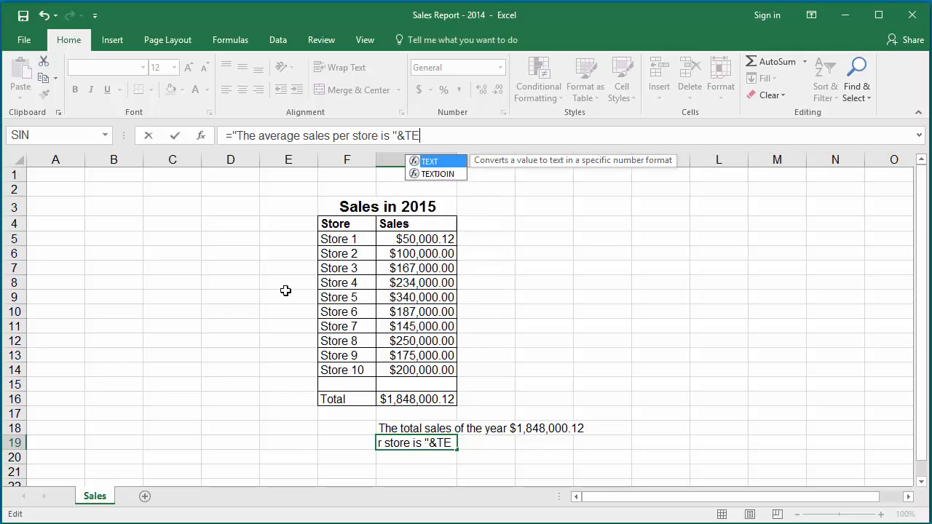
- Add TEXT(AVERAGE(G5:G14), to G19's formula to convert the store average
type("XT(")
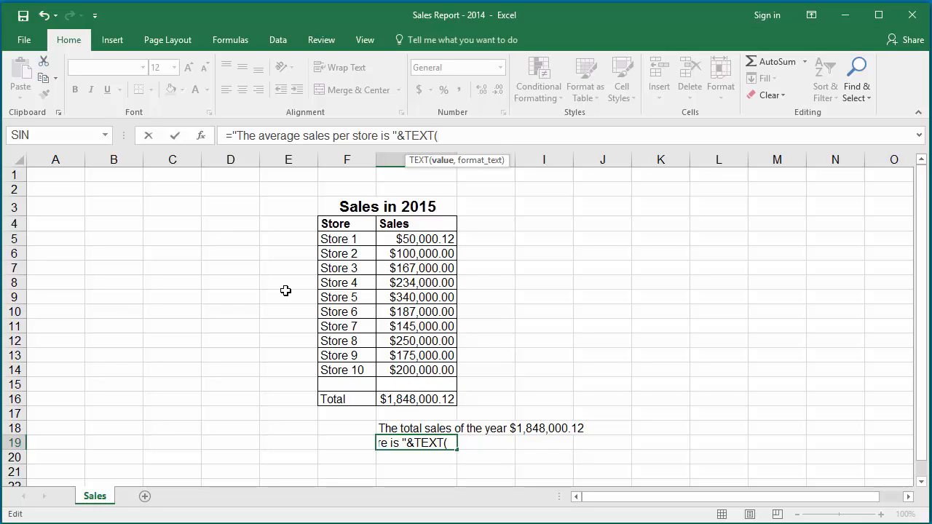
type("AVER")
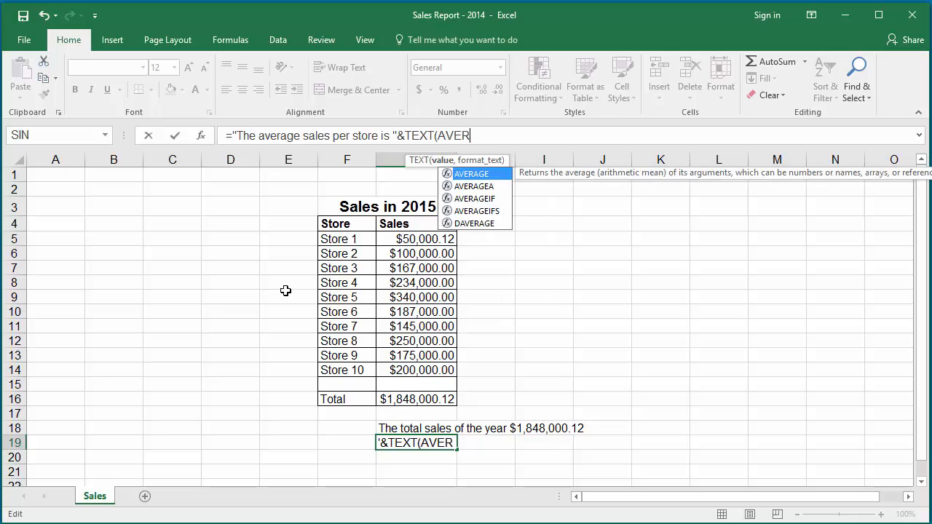
type("AGE(")
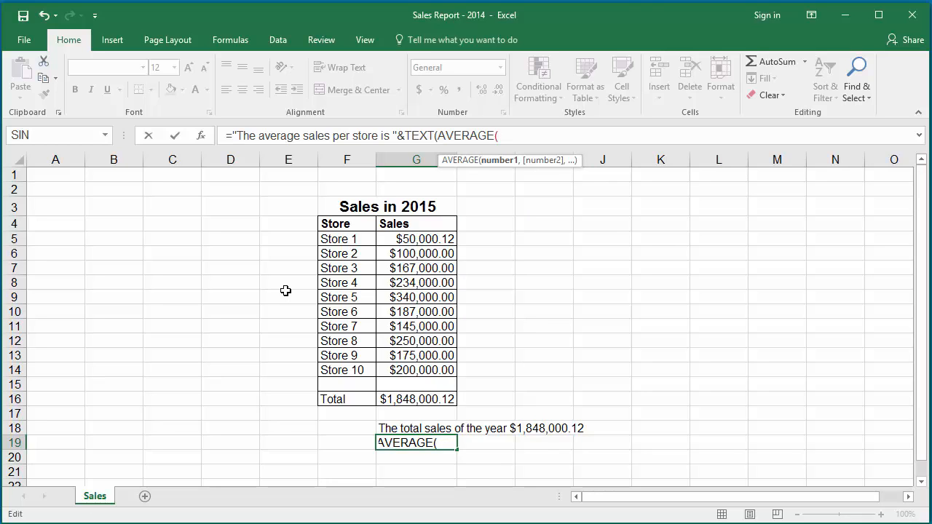
type("G5")
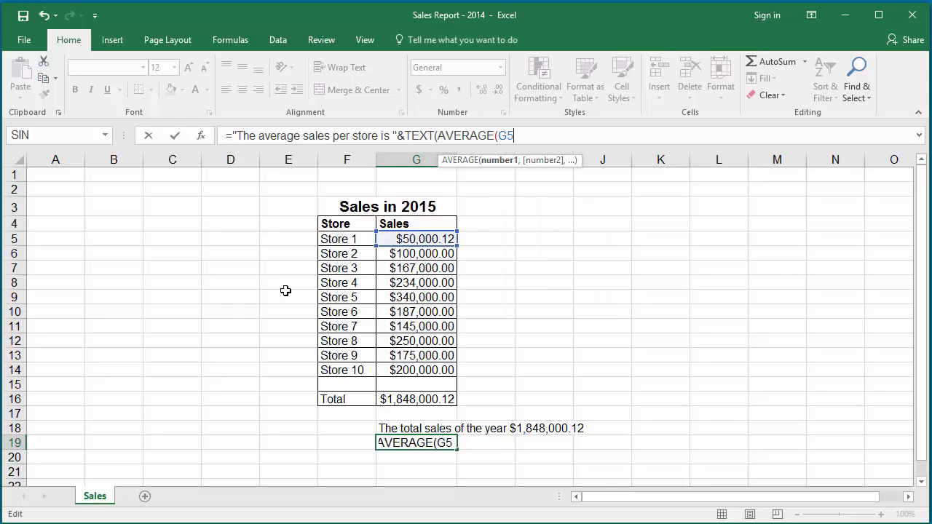
type(":G14")
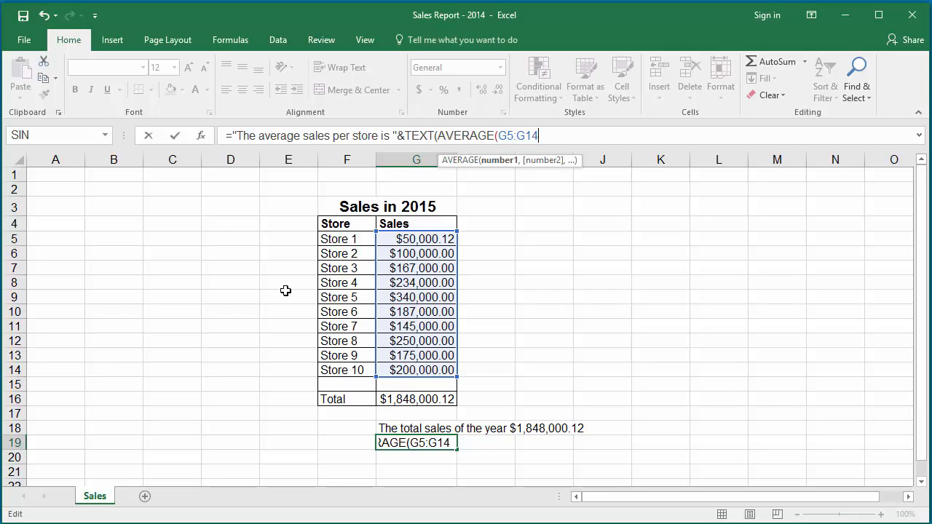
type(")")
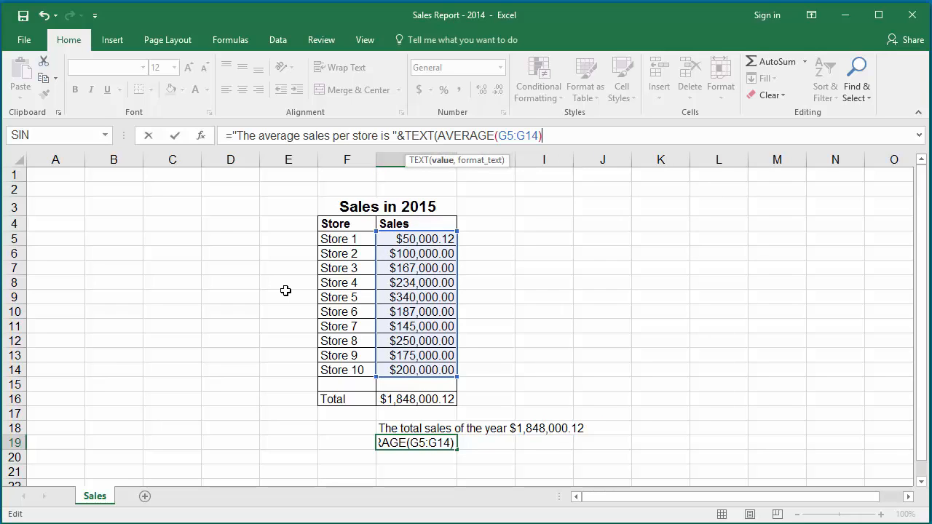
type(",")
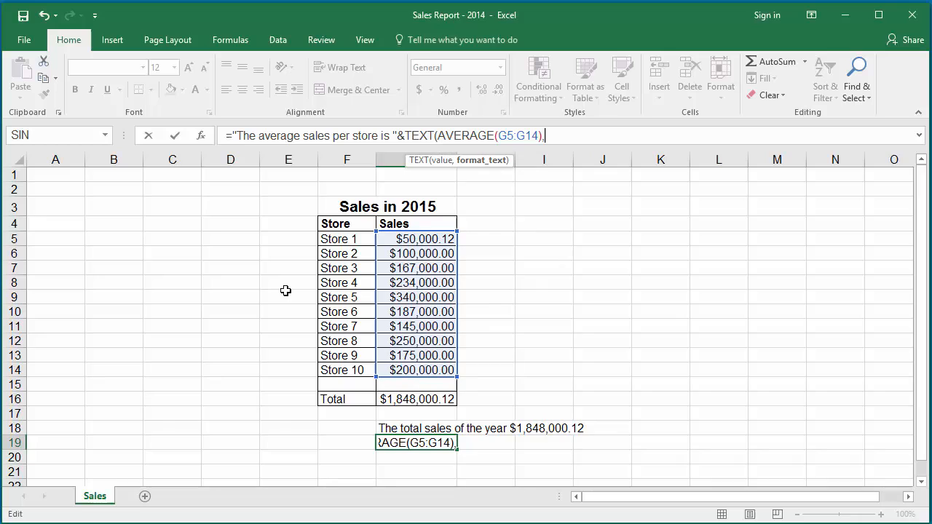
- Complete G19's format as "$#,###.00" and commit, showing $184,800.01
type("\"")
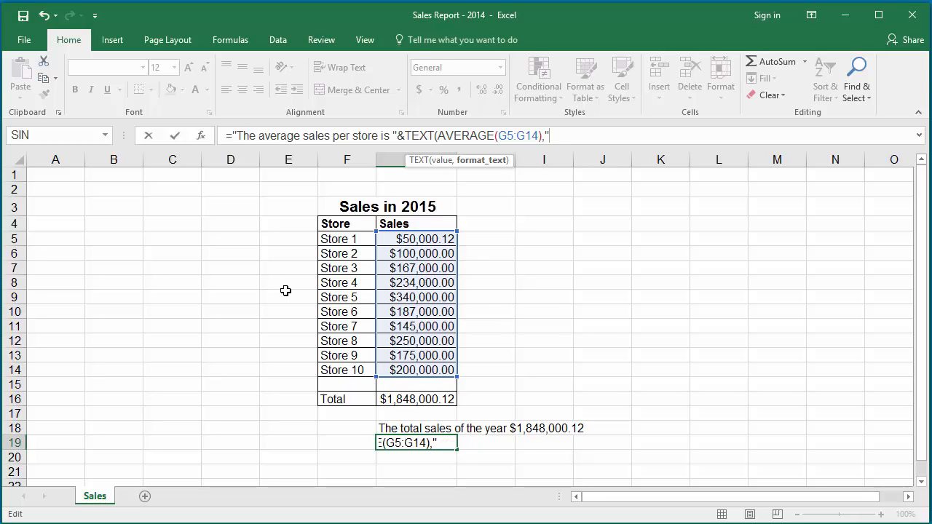
type("$")
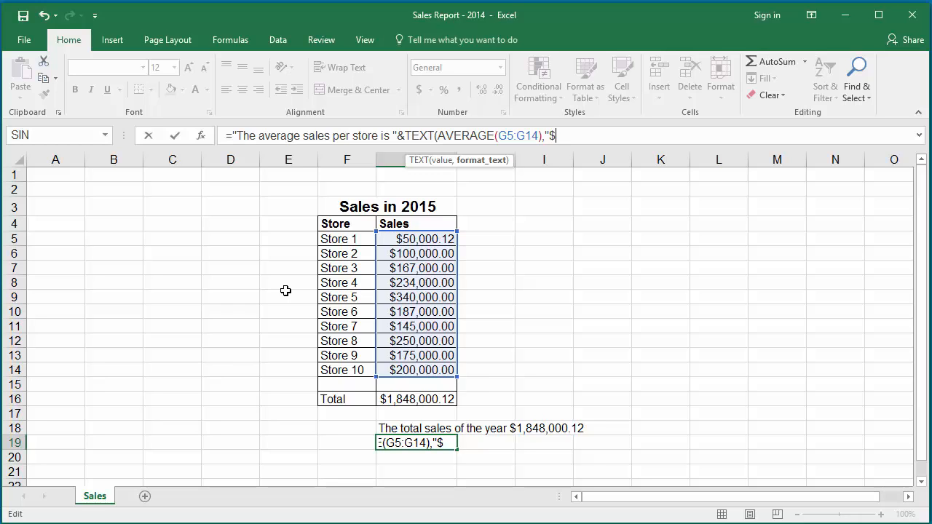
type("#")
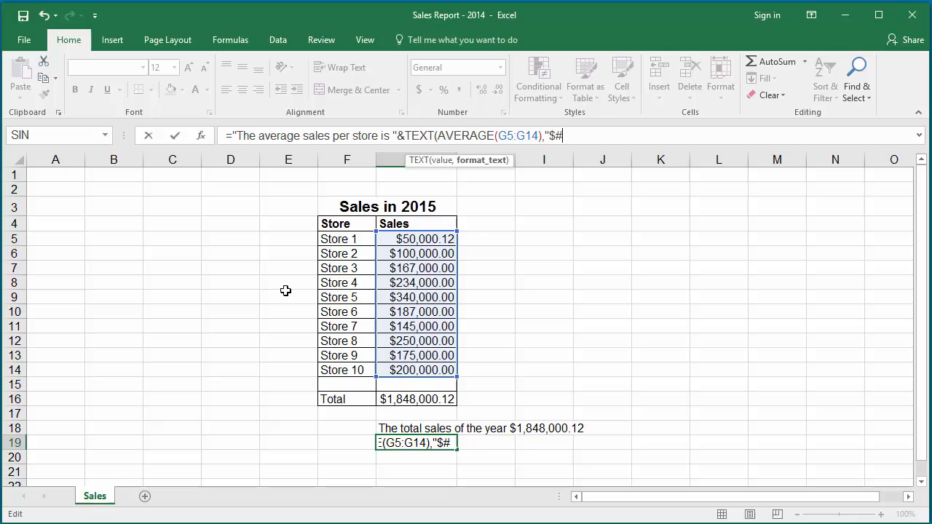
type("##")
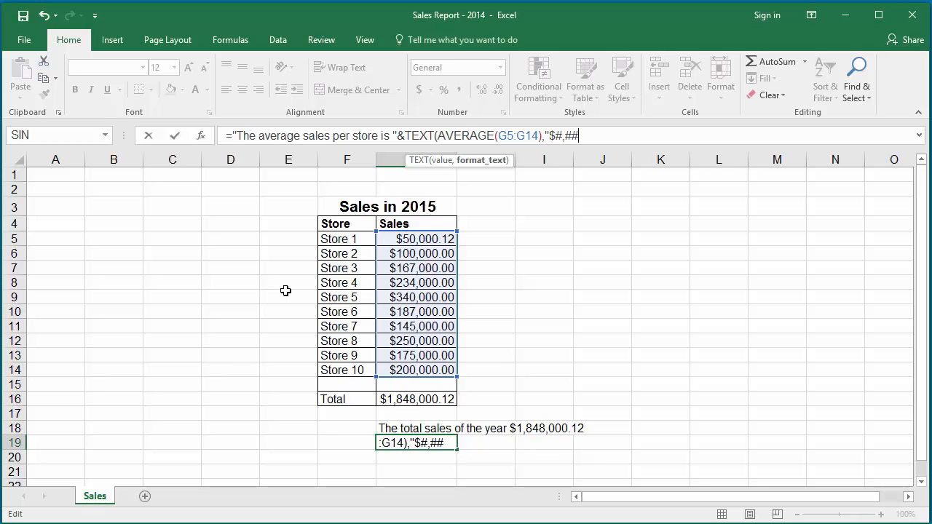
type(".")
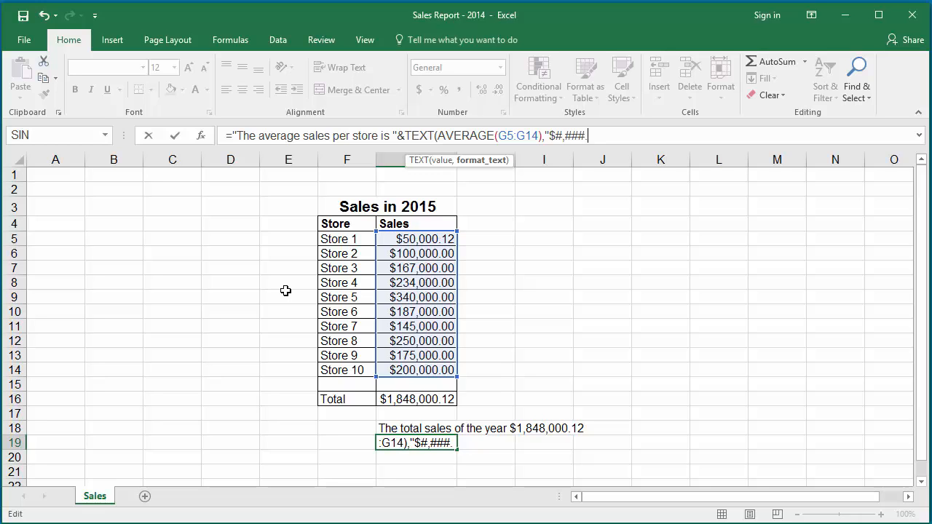
type("00")
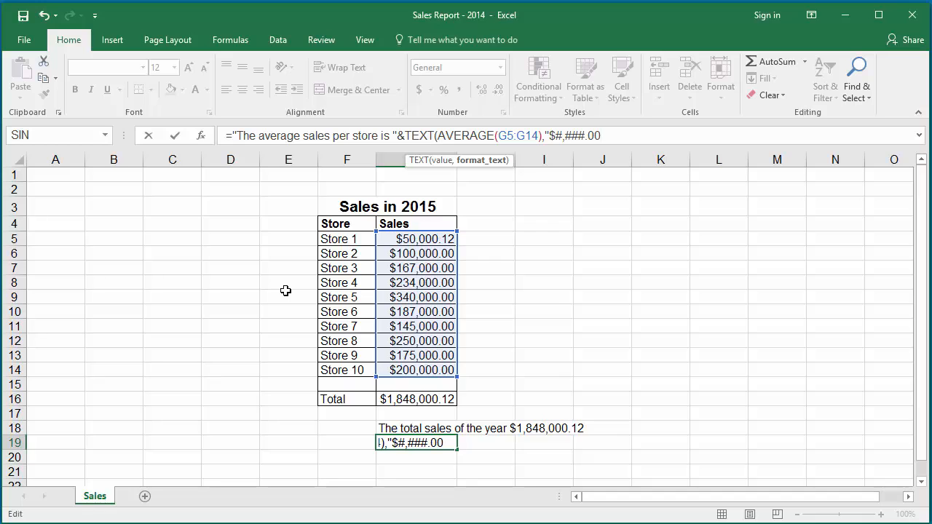
type("\"")
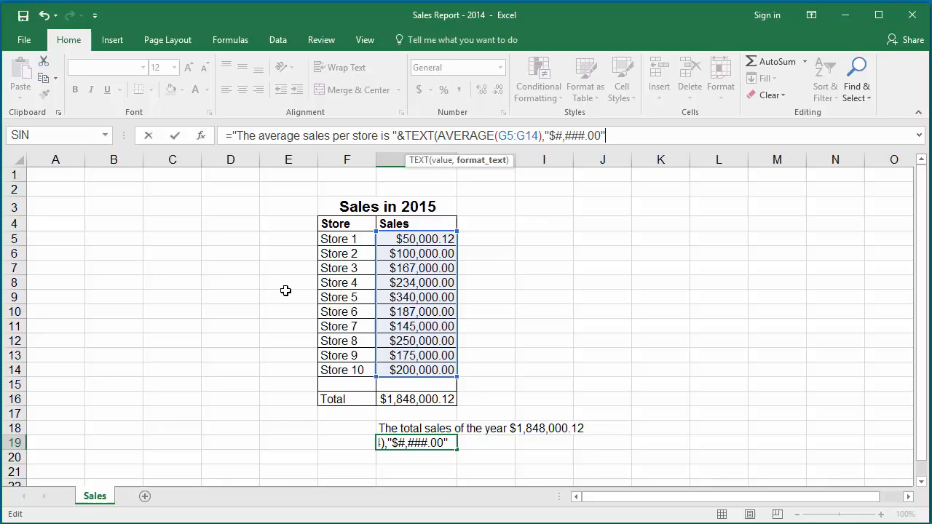
type(")")
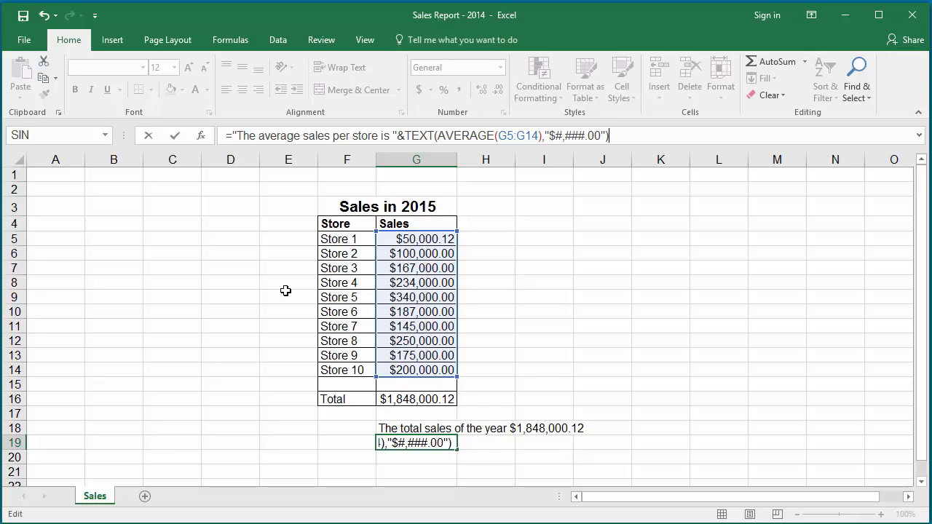
key("Return")
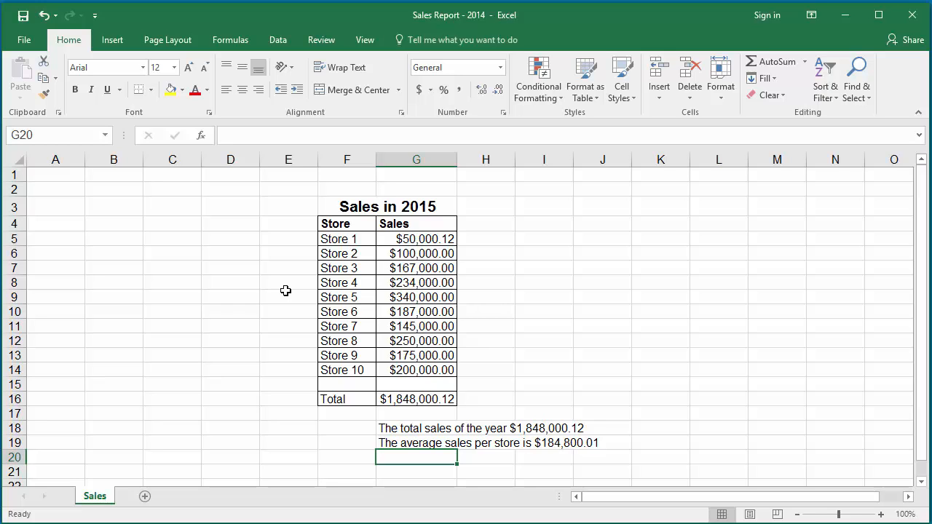
mouse_move(401, 423)
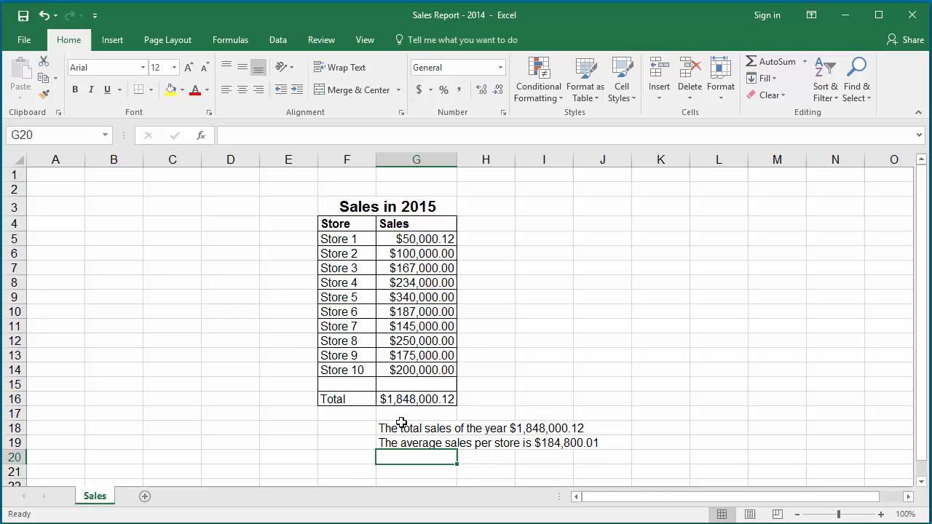